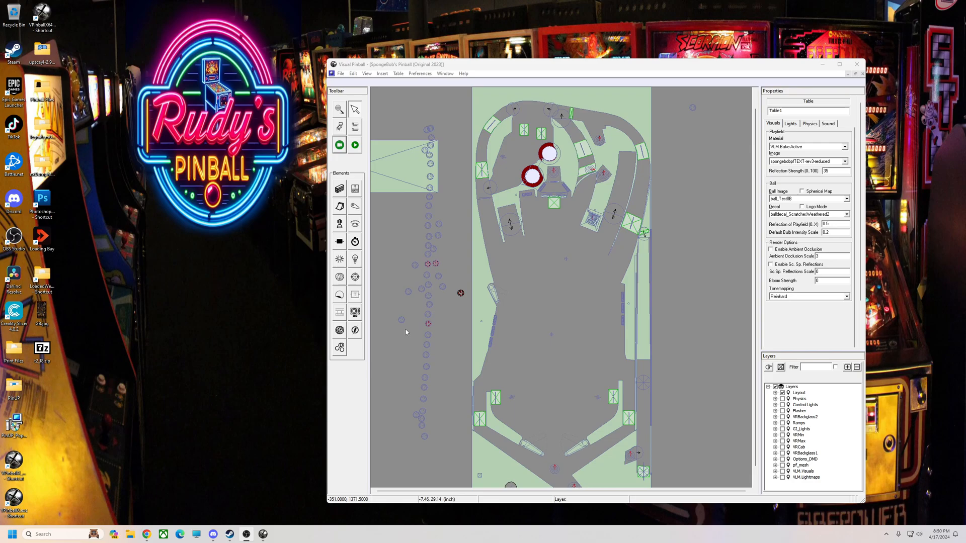
mouse_move(304, 261)
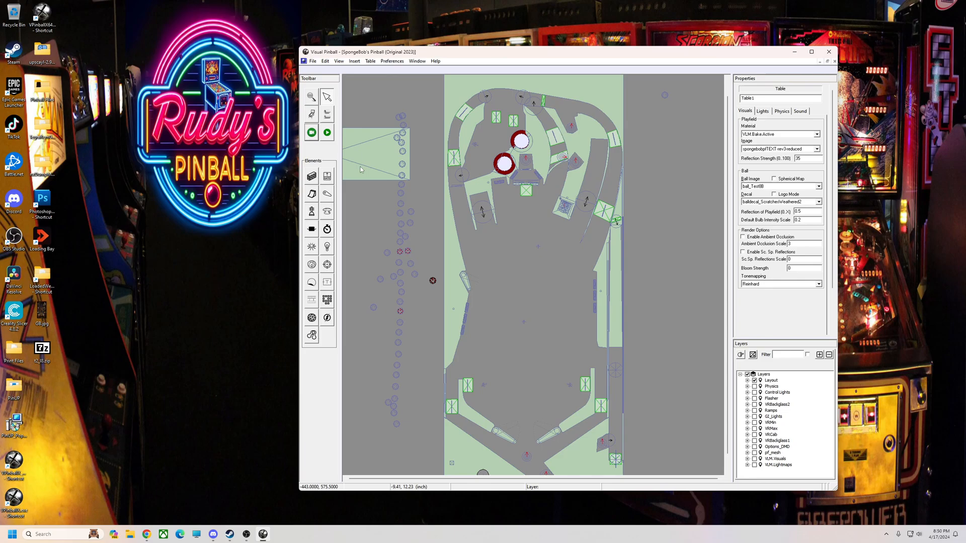
mouse_move(359, 167)
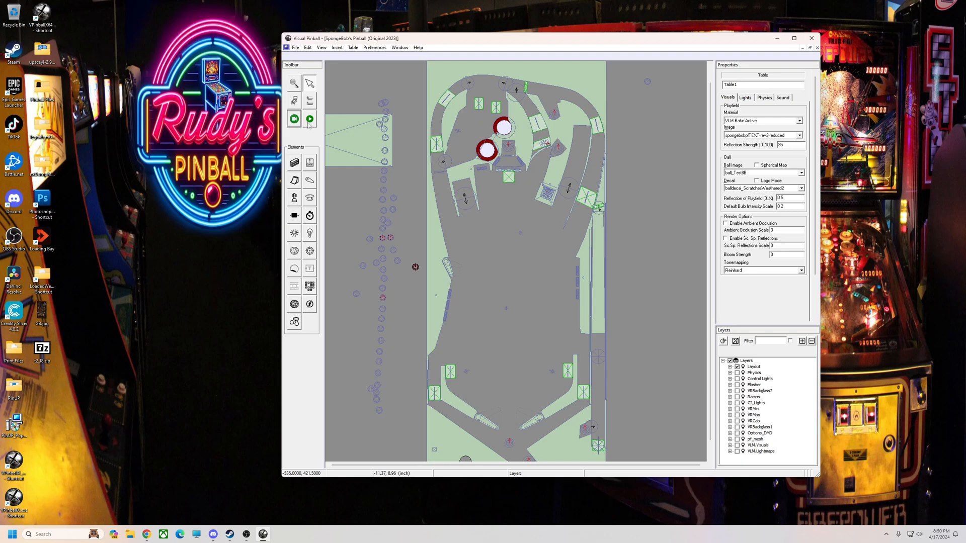
Step: Play the SpongeBob table and bring up Customize DMD Style from the dot-matrix display
click(309, 119)
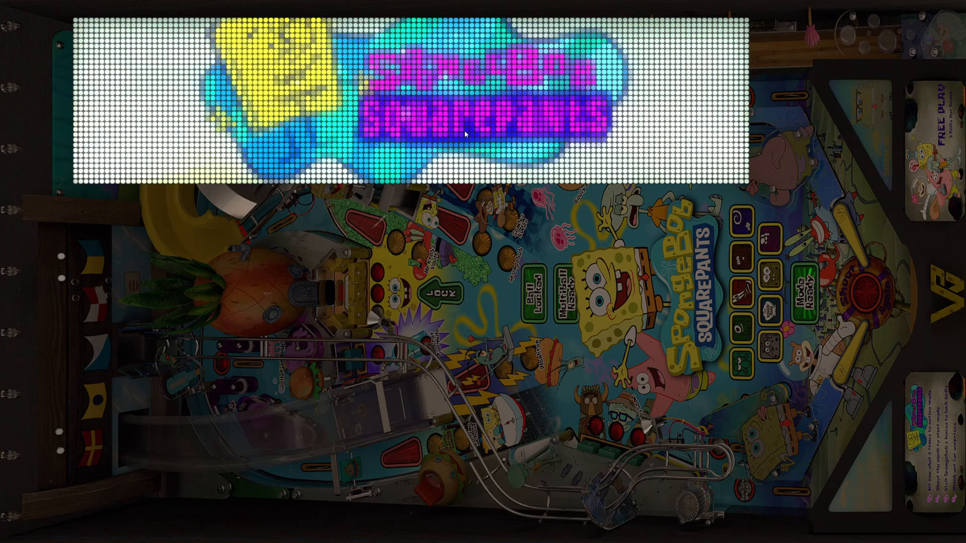
right_click(465, 134)
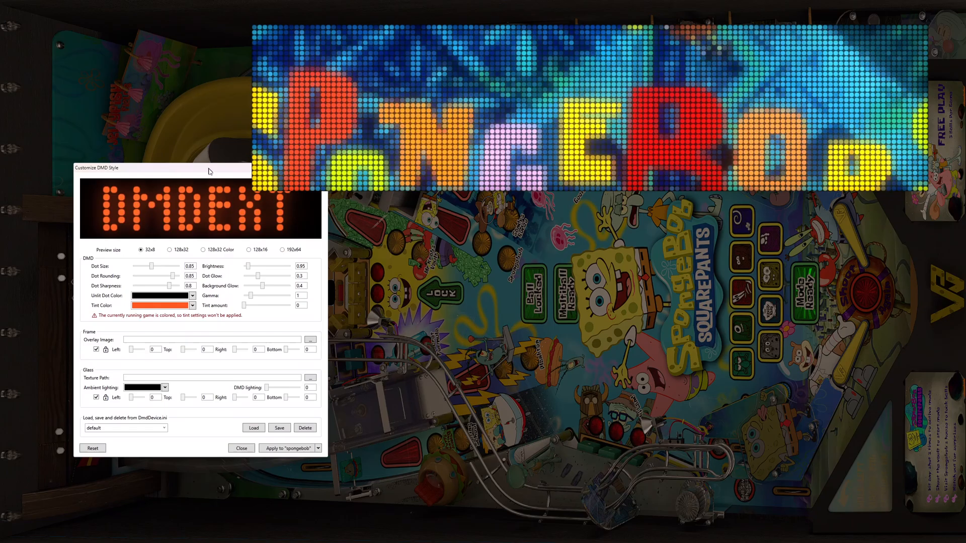
Step: Move the style dialog aside and replace the default profile name with Spongebob
drag(209, 171, 192, 211)
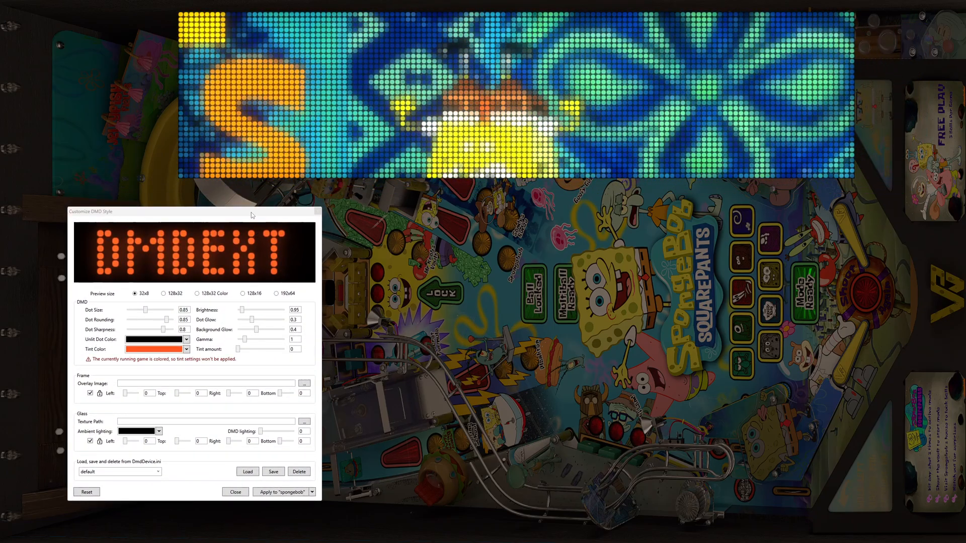
drag(172, 212, 191, 201)
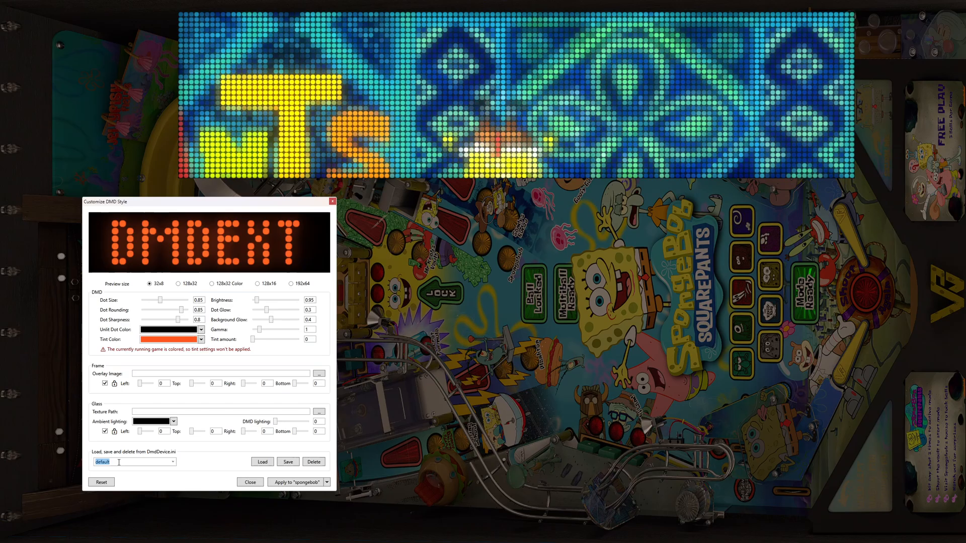
text(Spongebob)
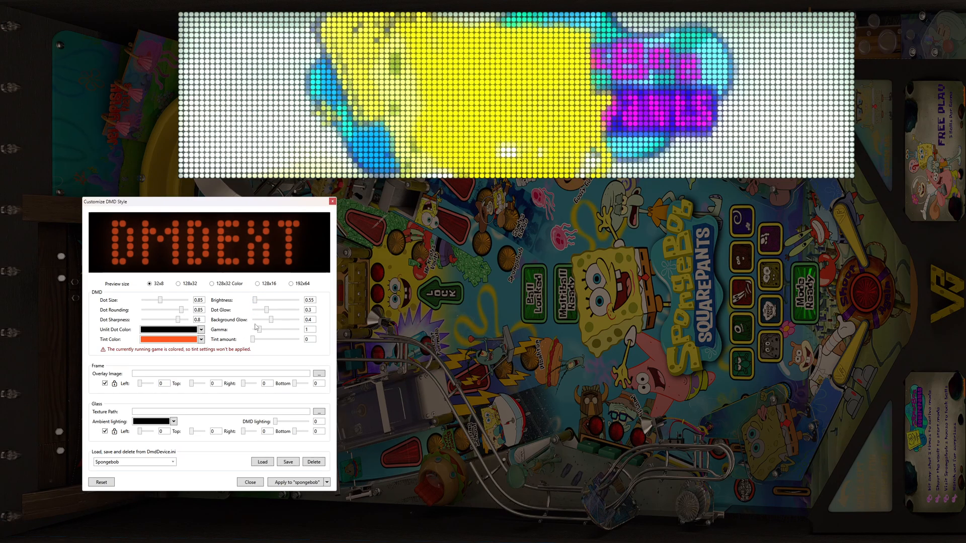
Step: Tune brightness 0.79, dot glow 0.22, background glow 0.3, gamma 0.57 and apply to spongebob
click(296, 481)
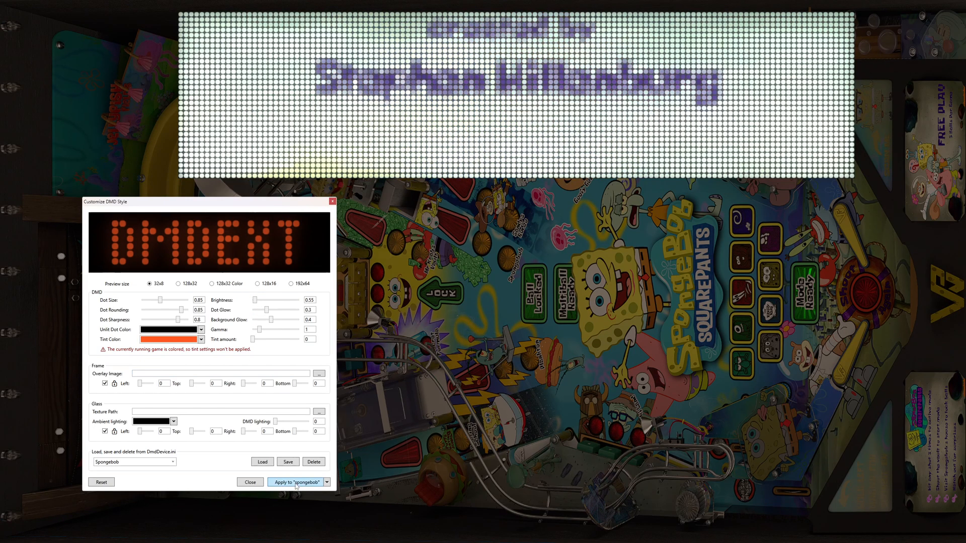
click(295, 481)
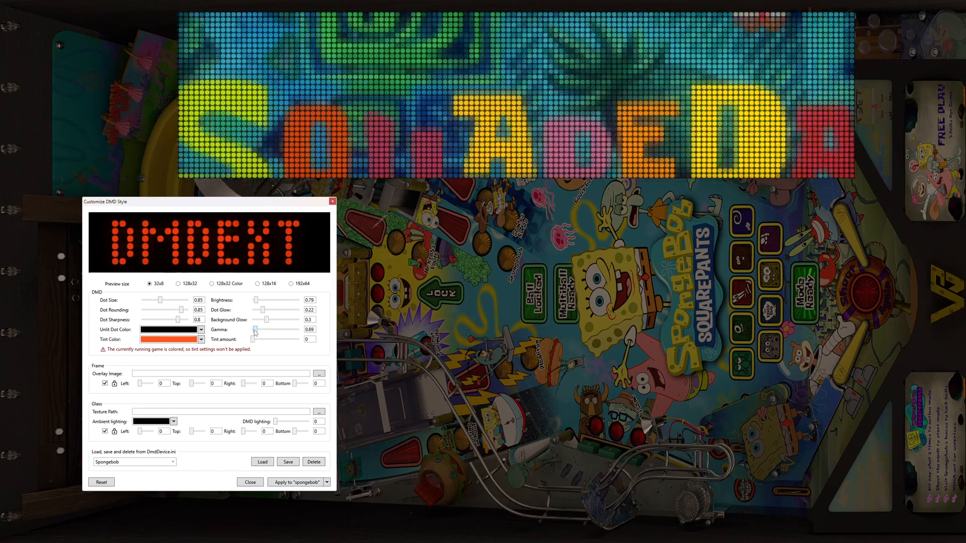
click(294, 482)
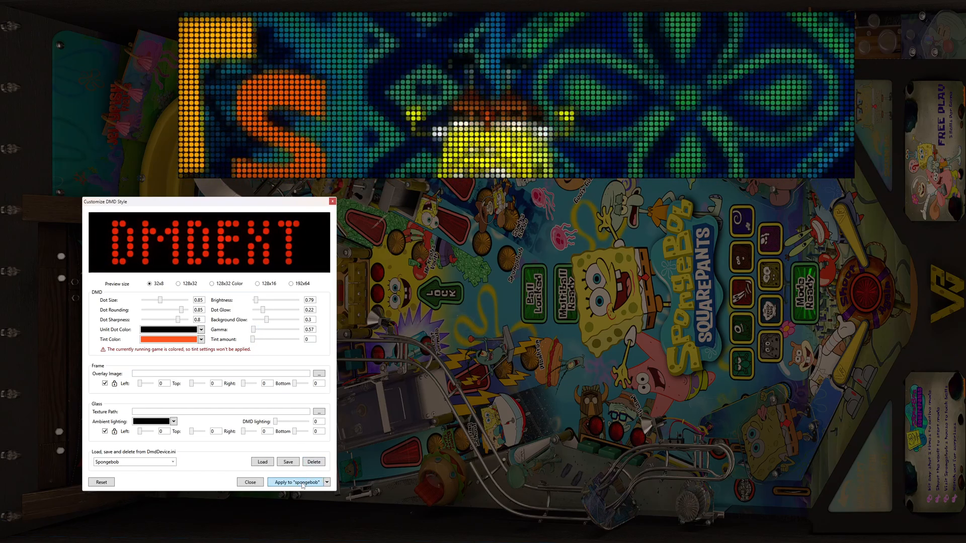
click(295, 482)
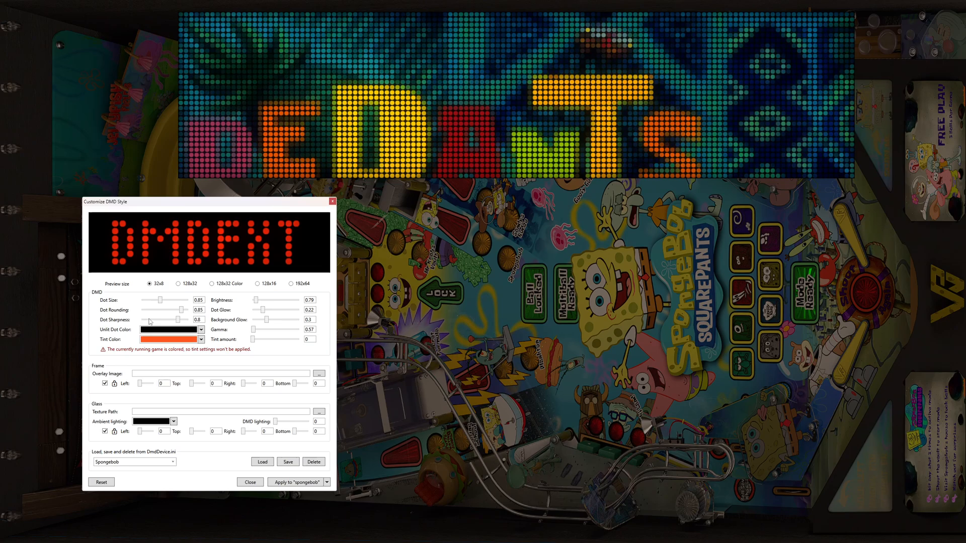
Step: Lower dot rounding to 0.65 and brightness to 0.74
click(296, 482)
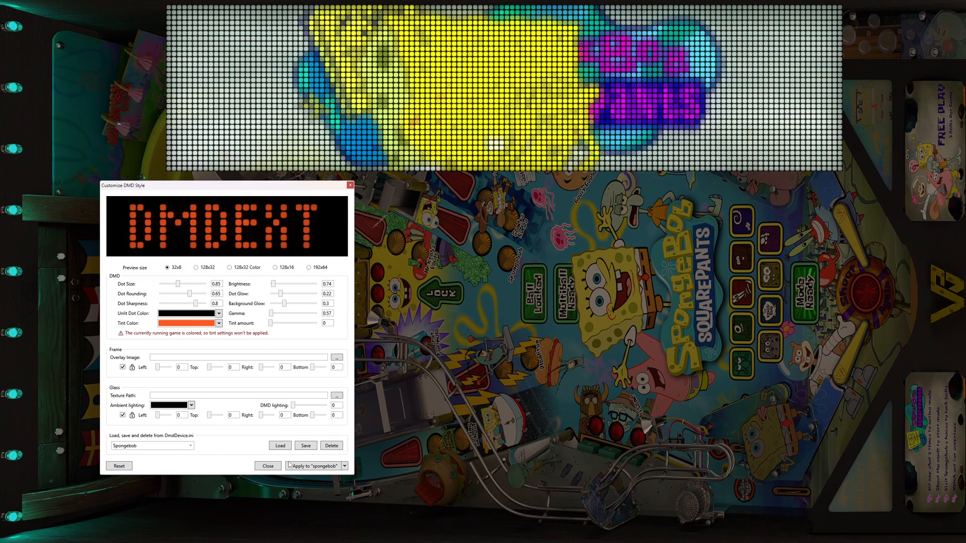
click(313, 466)
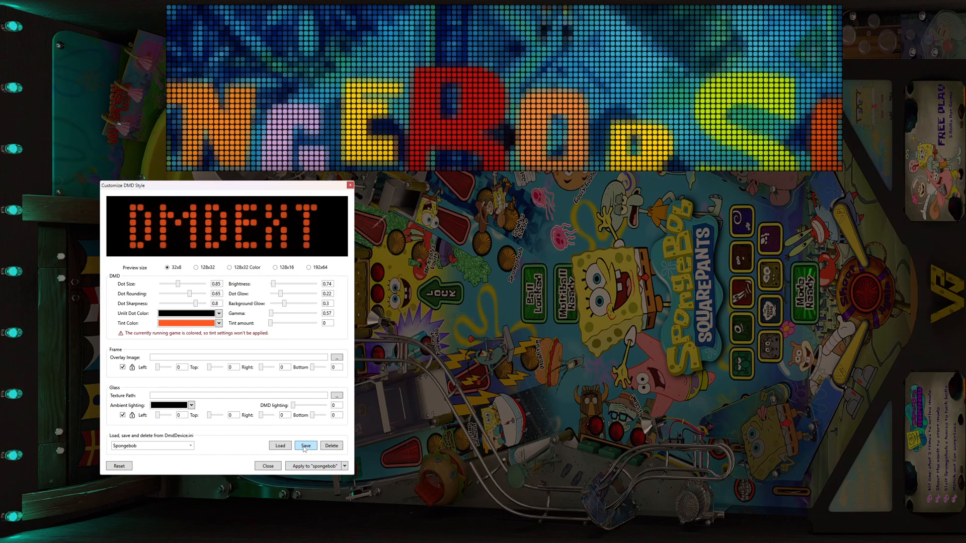
Step: Save the style as the Spongebob profile, apply it to the game and reload the profile
click(306, 445)
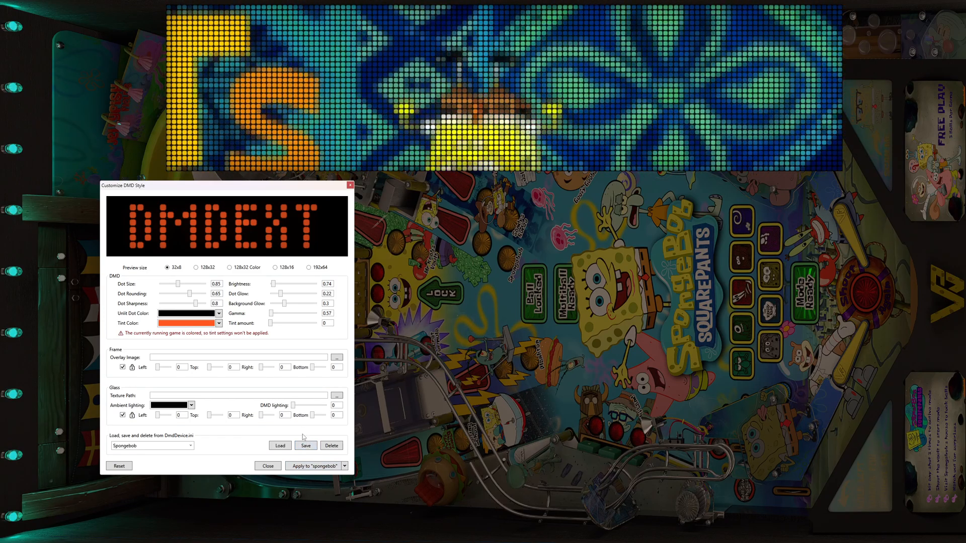
click(315, 466)
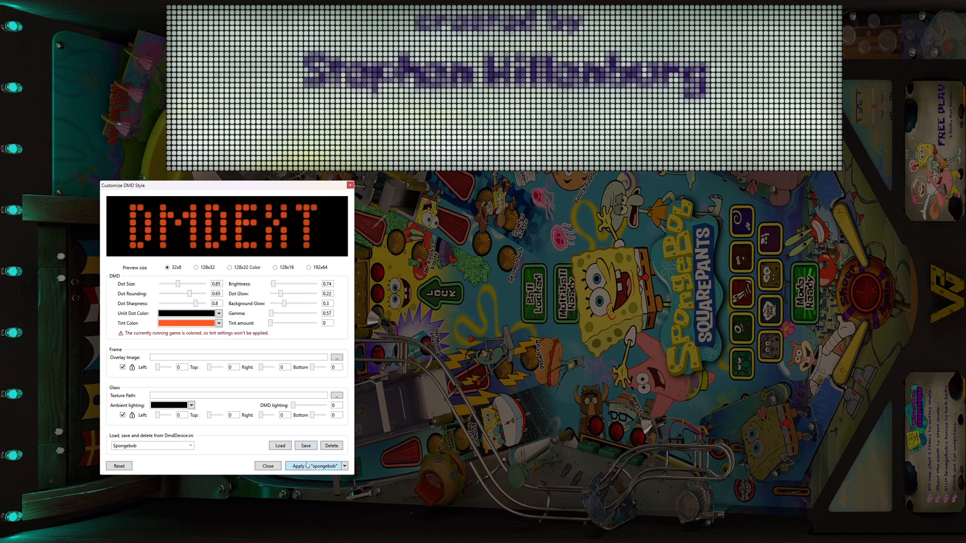
click(312, 466)
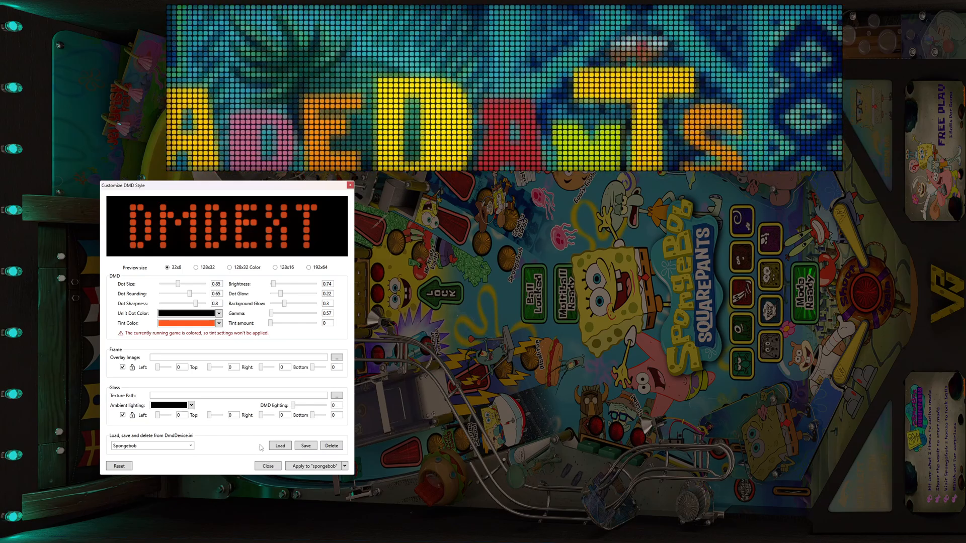
click(268, 466)
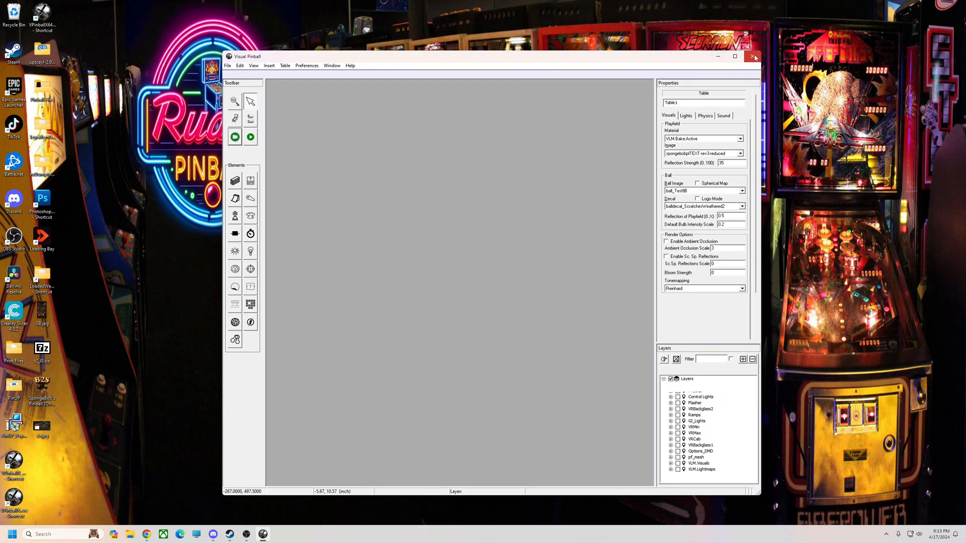
Step: Reopen SpongeBob's Pinball (Original 2023).vpx from the File menu's recent tables
click(753, 56)
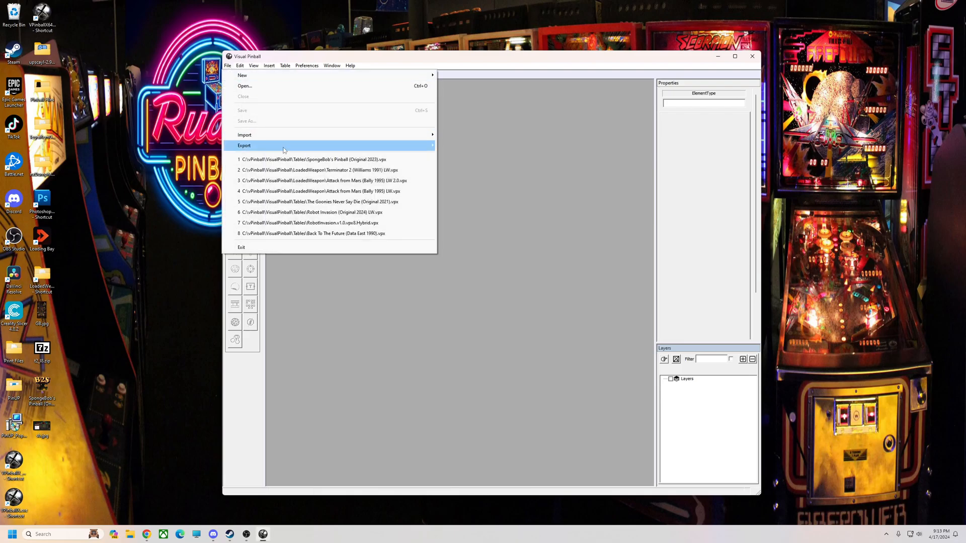
click(315, 159)
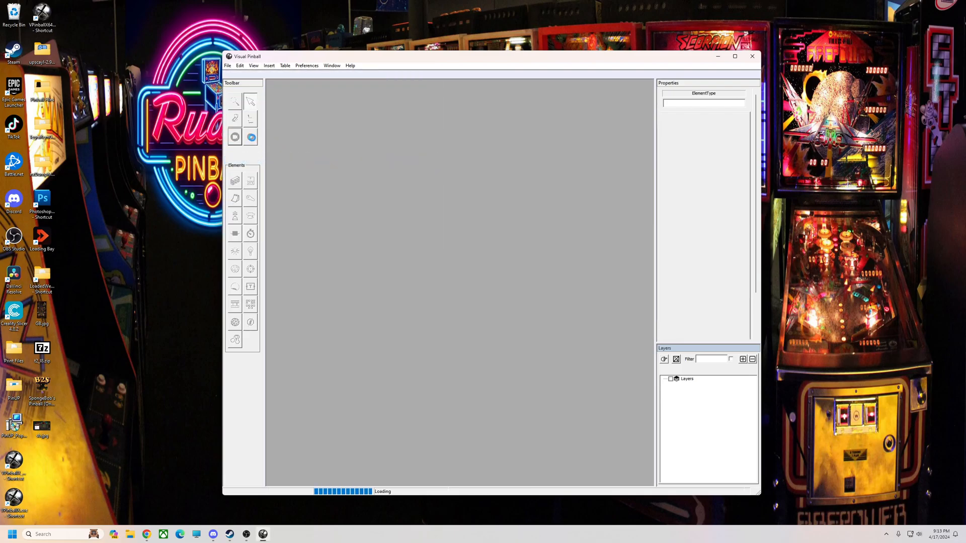